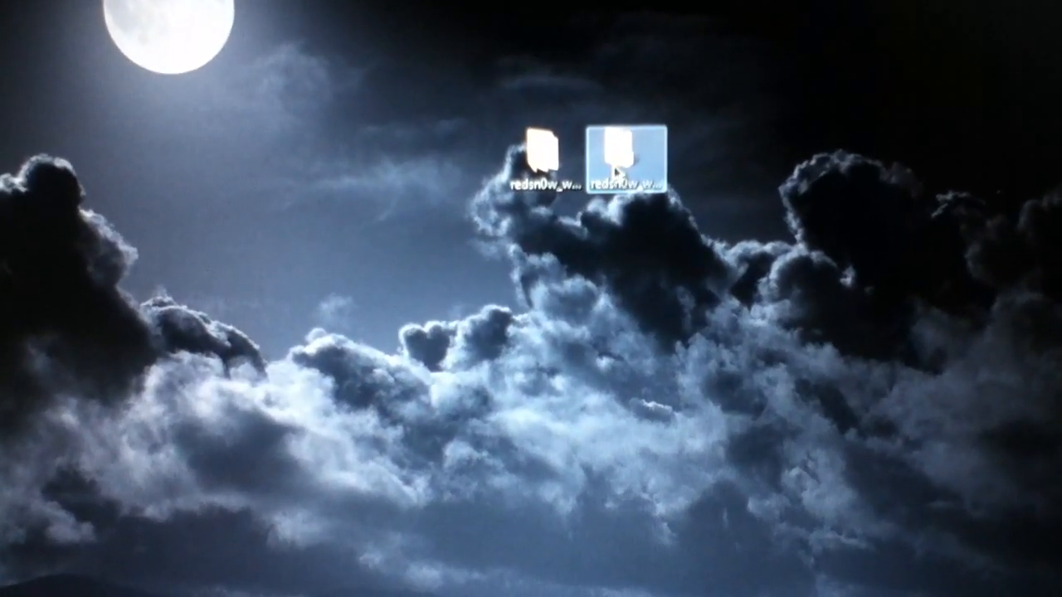
Open the redsn0w_win_0.9.9b7 folder from the desktop to list its files.
double_click(626, 153)
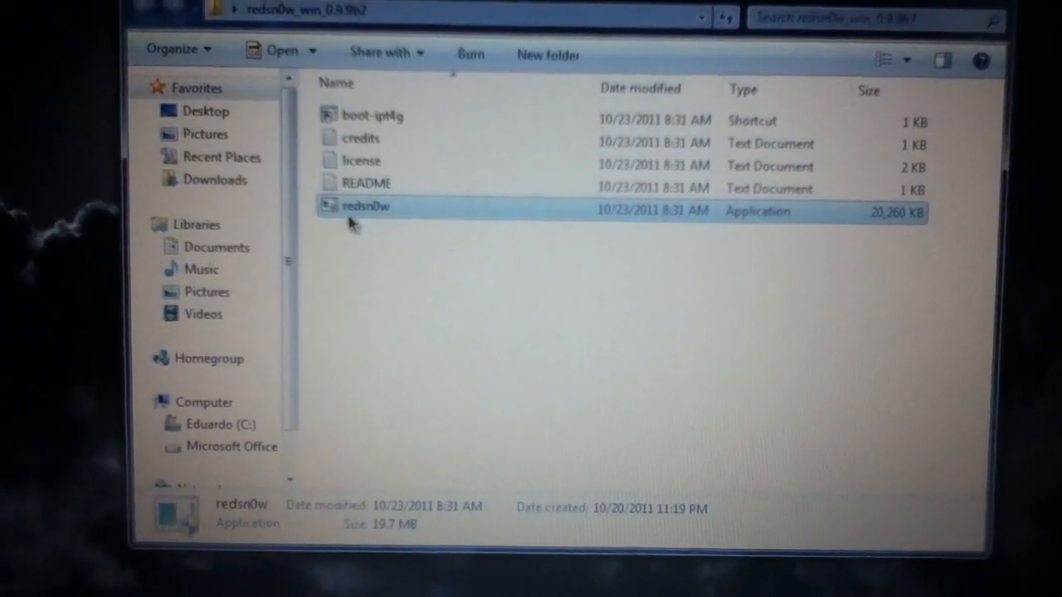
In redsn0w's Properties, choose Windows XP (Service Pack 3) as the compatibility mode.
right_click(365, 211)
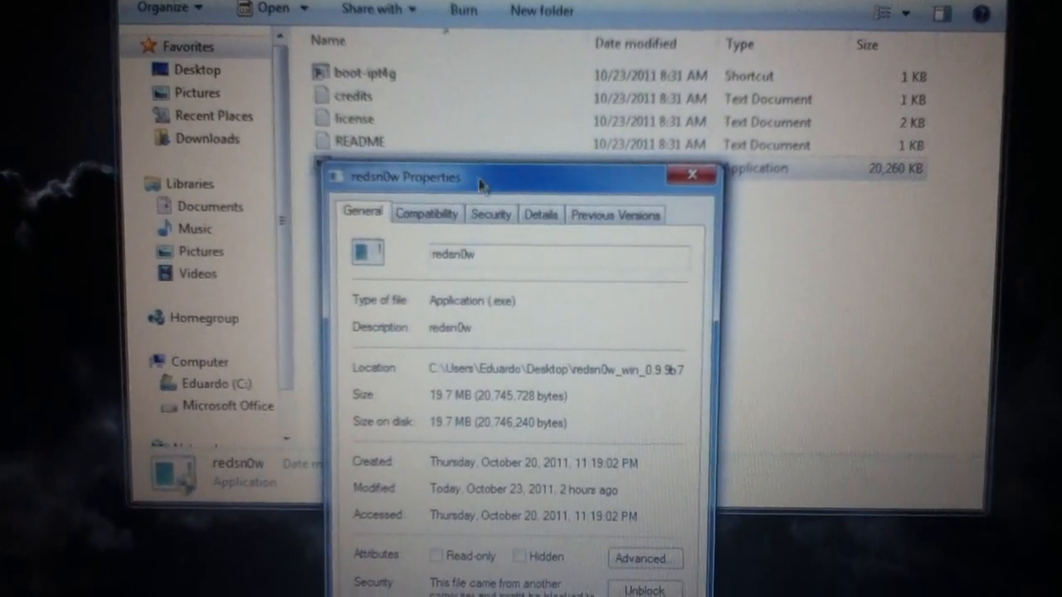
drag(481, 176, 427, 134)
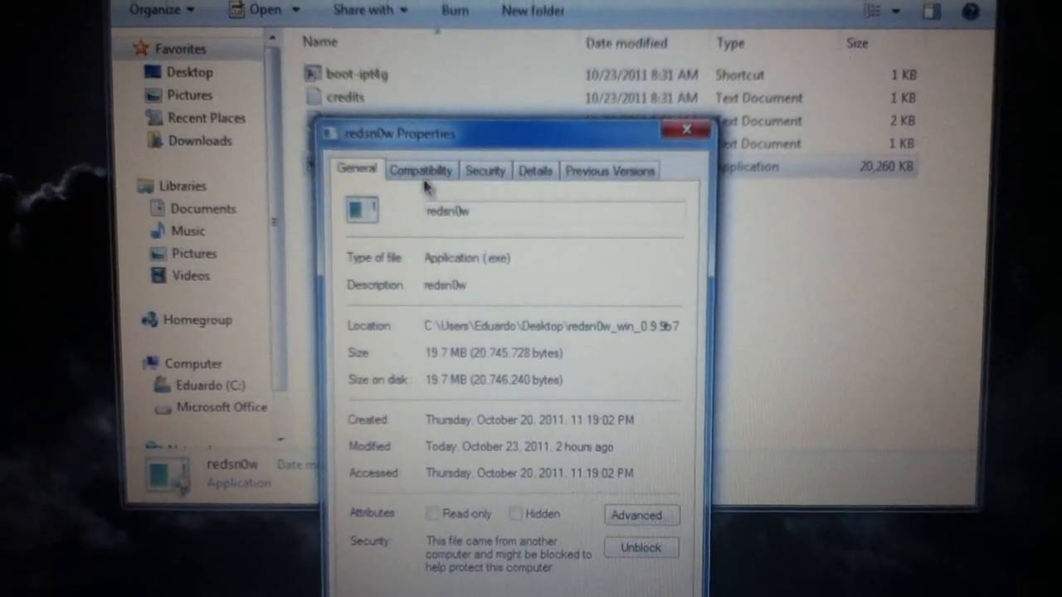
click(421, 170)
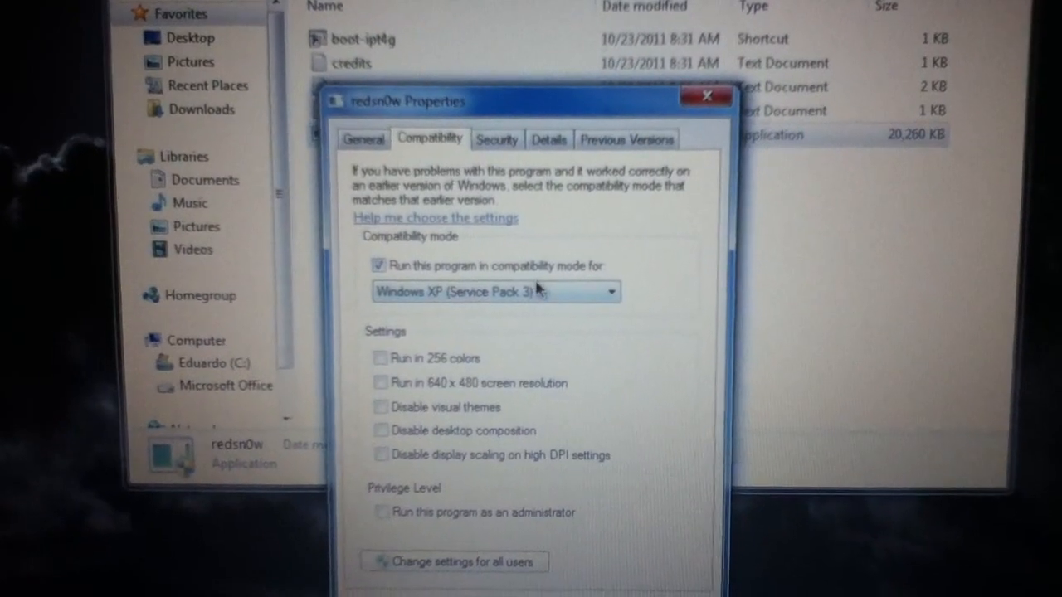
click(605, 291)
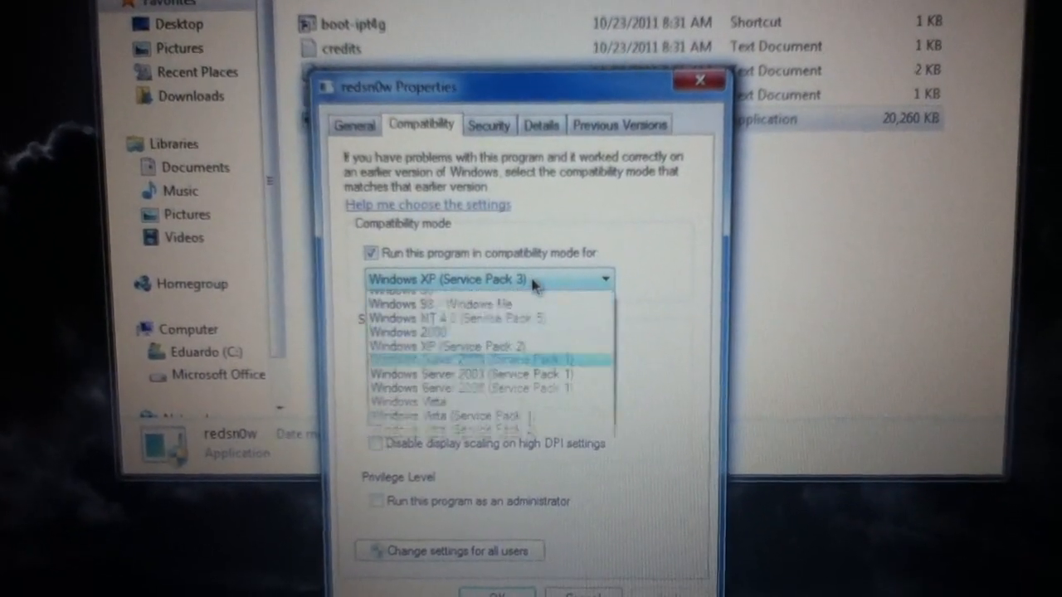
click(488, 280)
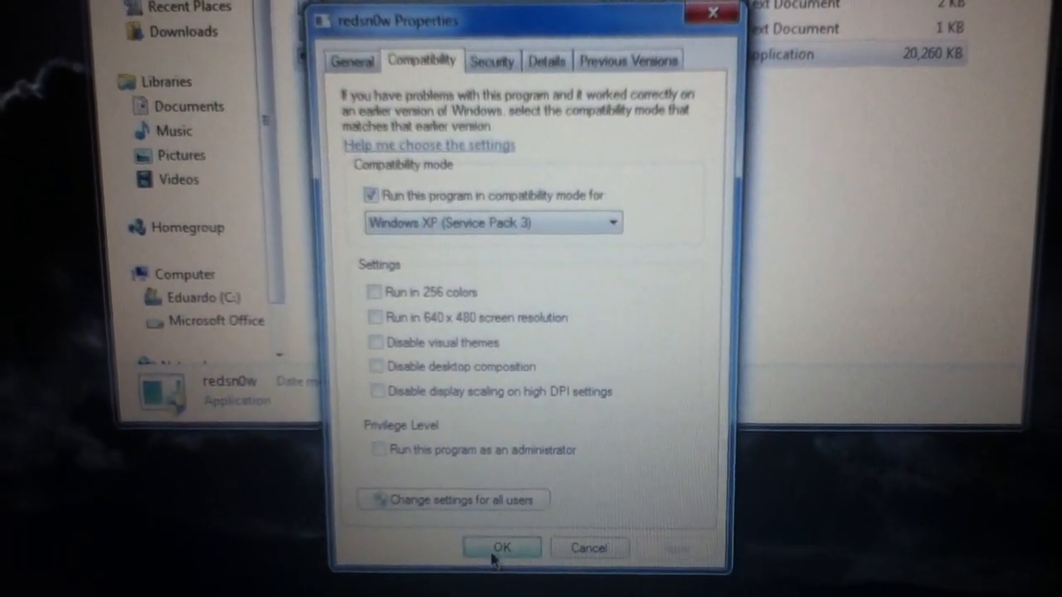
Apply the compatibility settings, then run redsn0w as administrator and approve the UAC prompt.
click(500, 547)
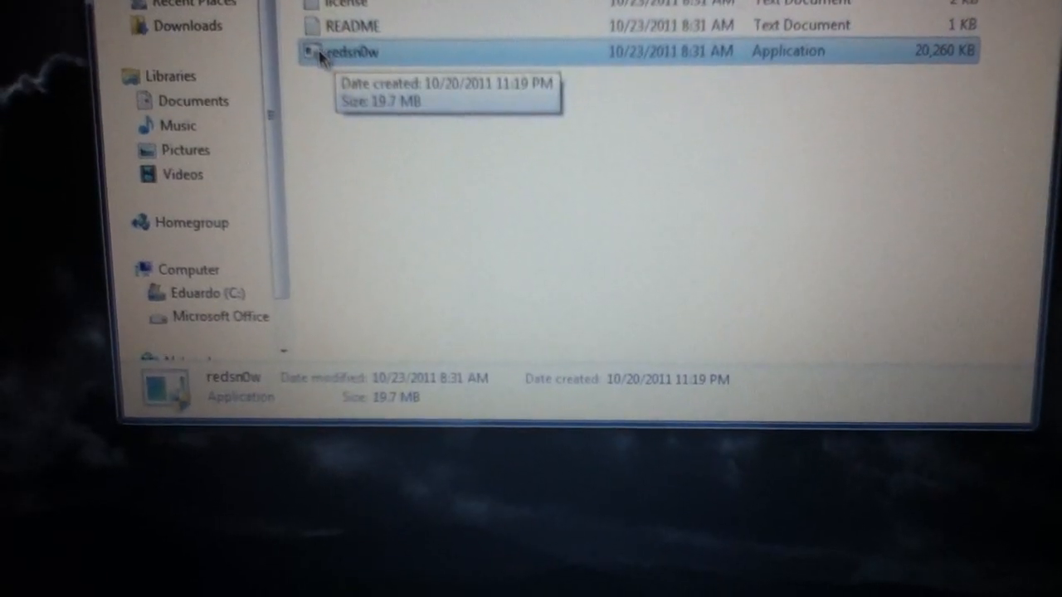
right_click(342, 51)
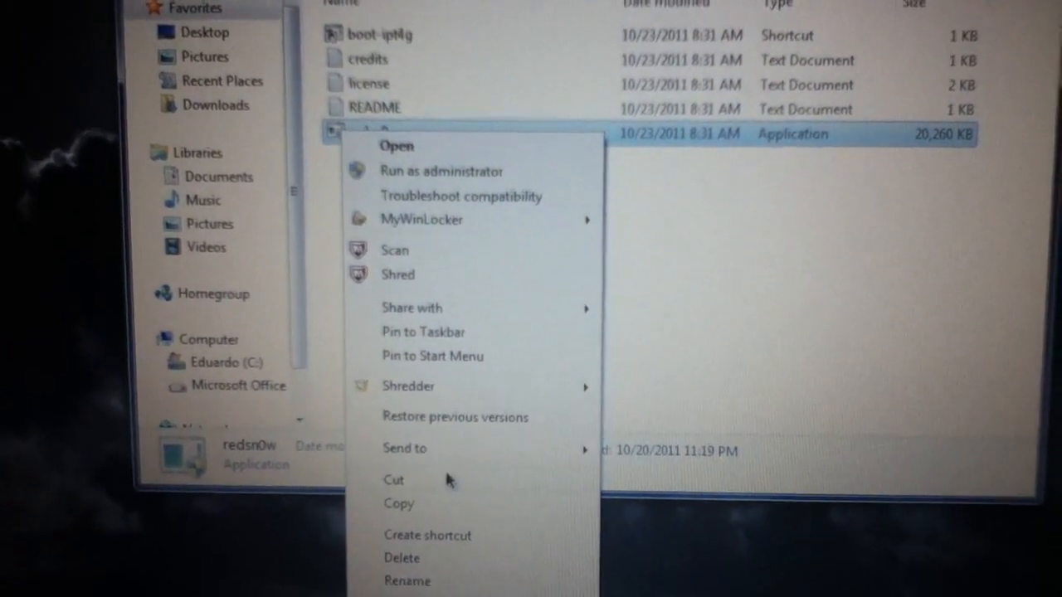
click(441, 170)
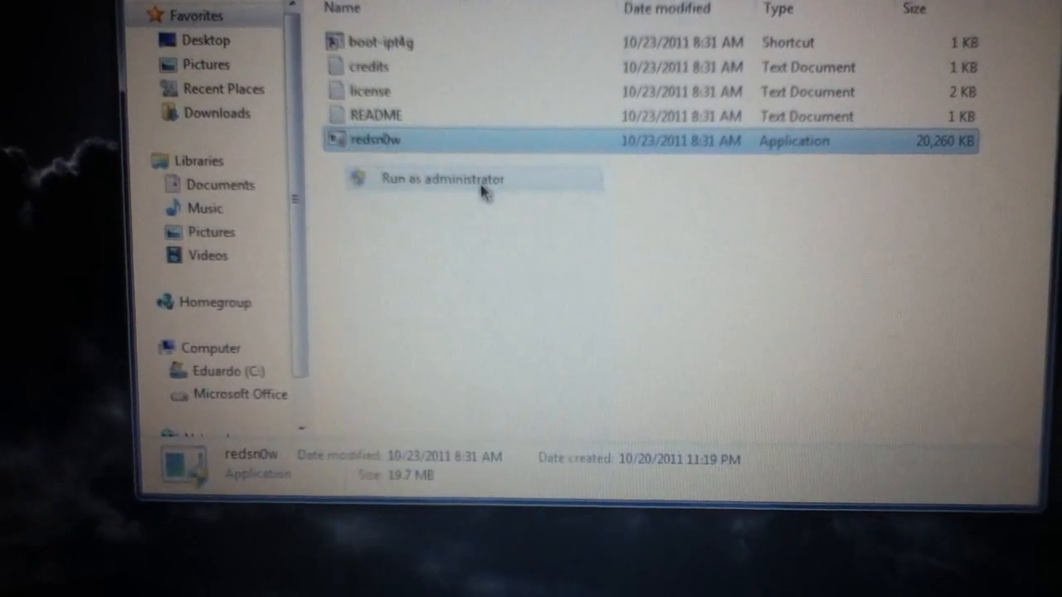
click(443, 178)
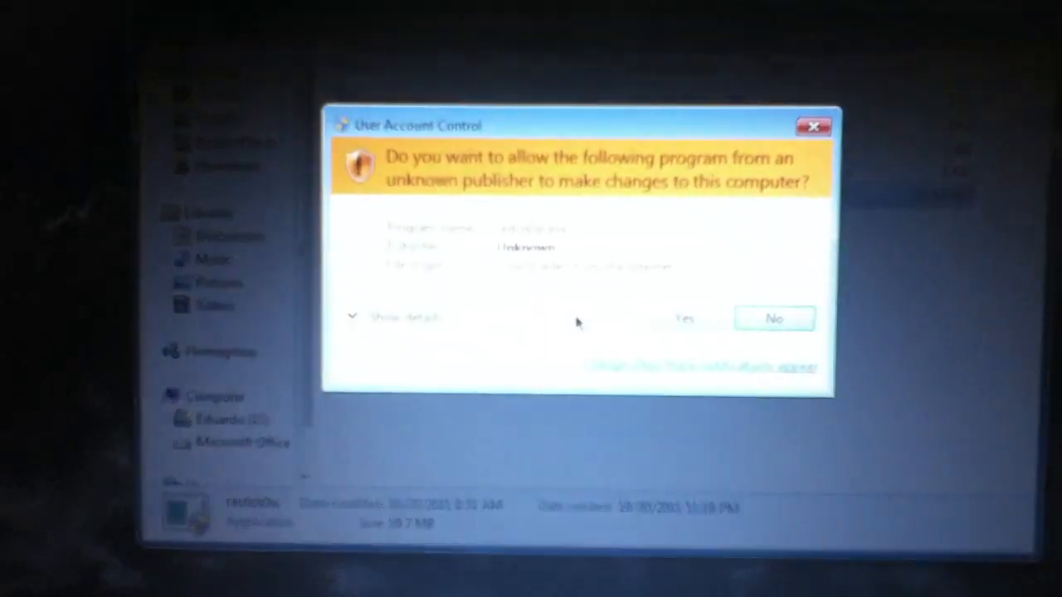
click(683, 318)
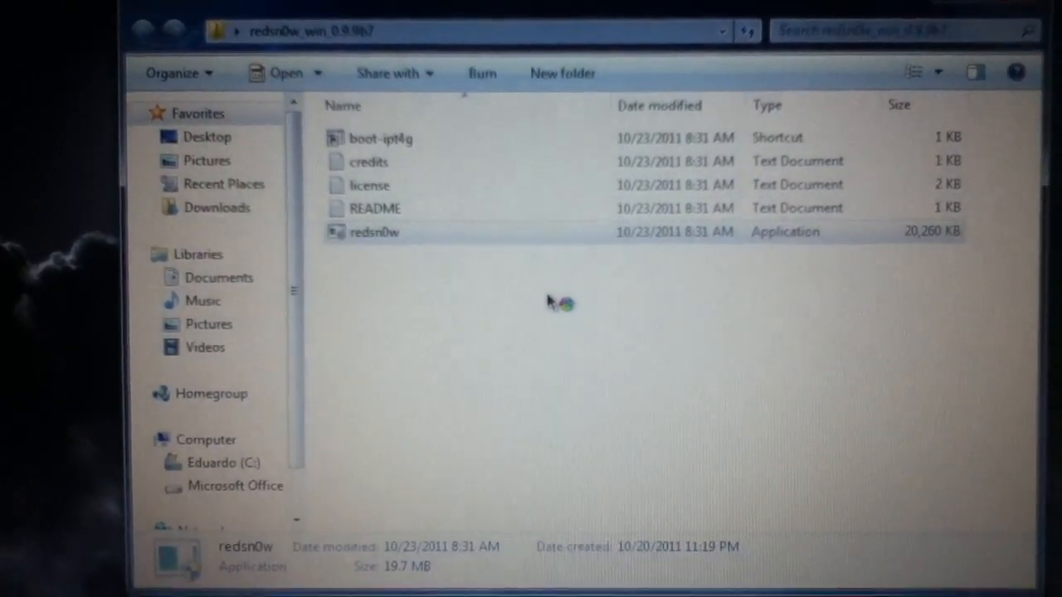
double_click(374, 233)
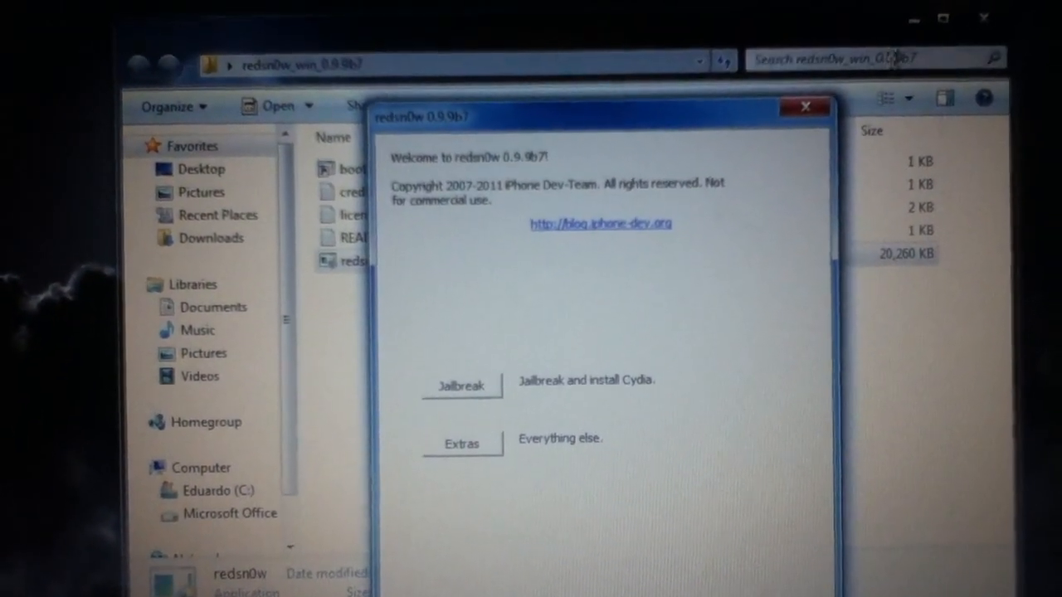